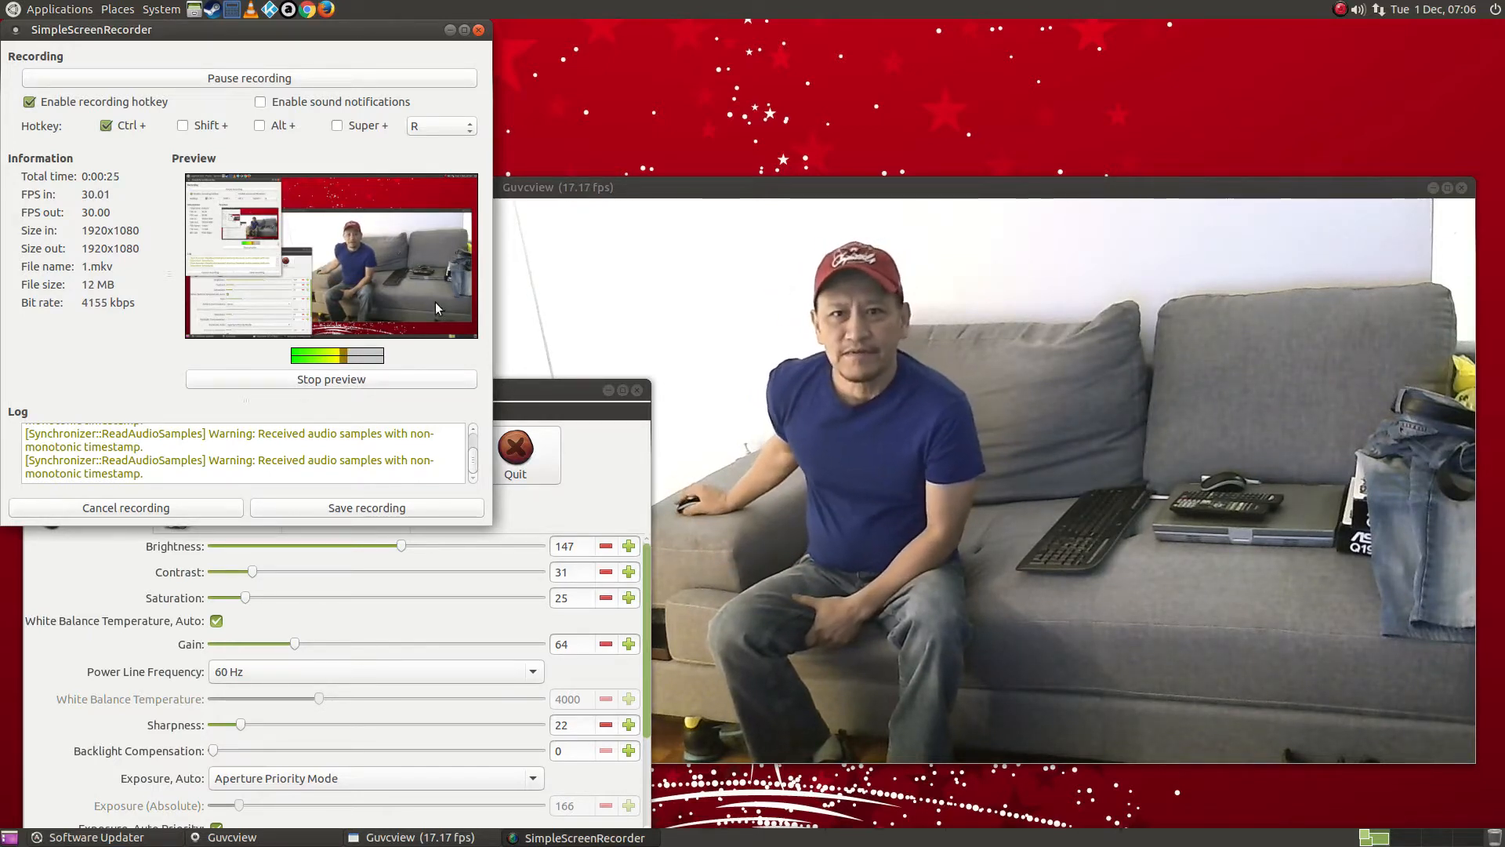
- Move the recorder window aside so the webcam preview stays visible while recording
drag(91, 30, 591, 149)
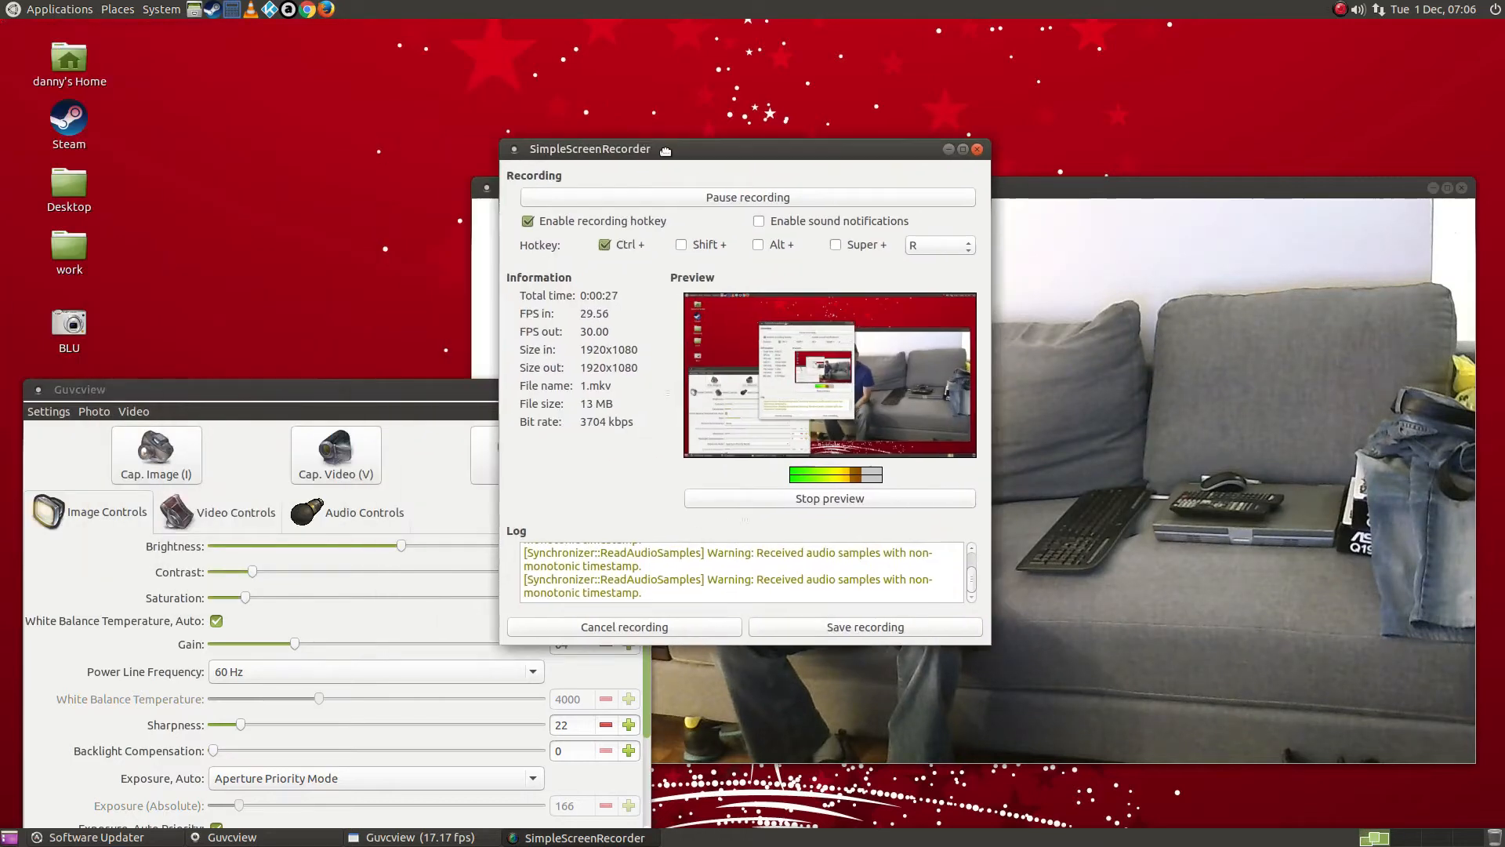
drag(590, 149, 209, 45)
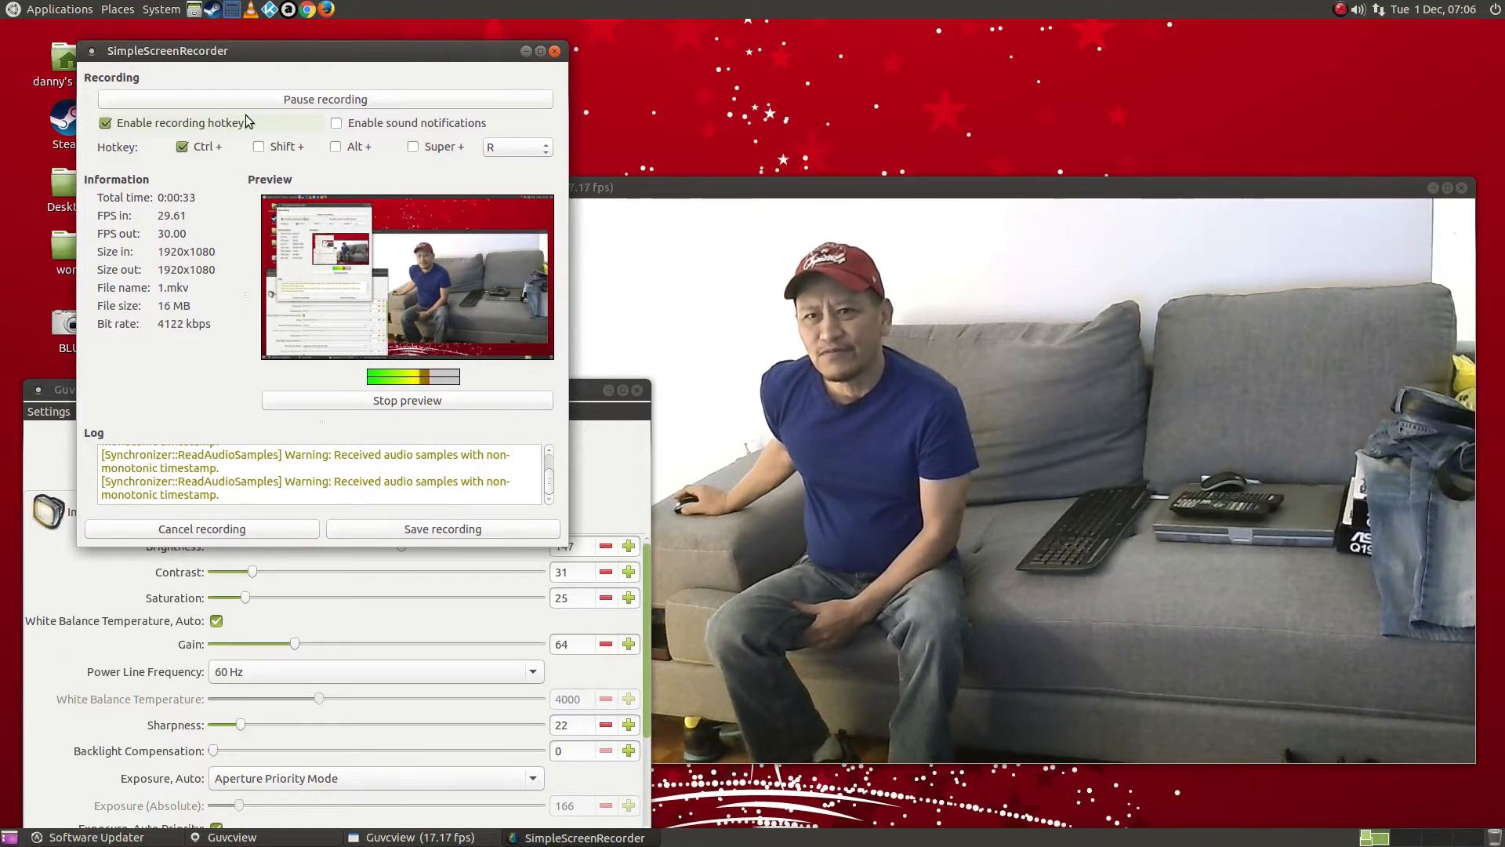
mouse_move(306, 122)
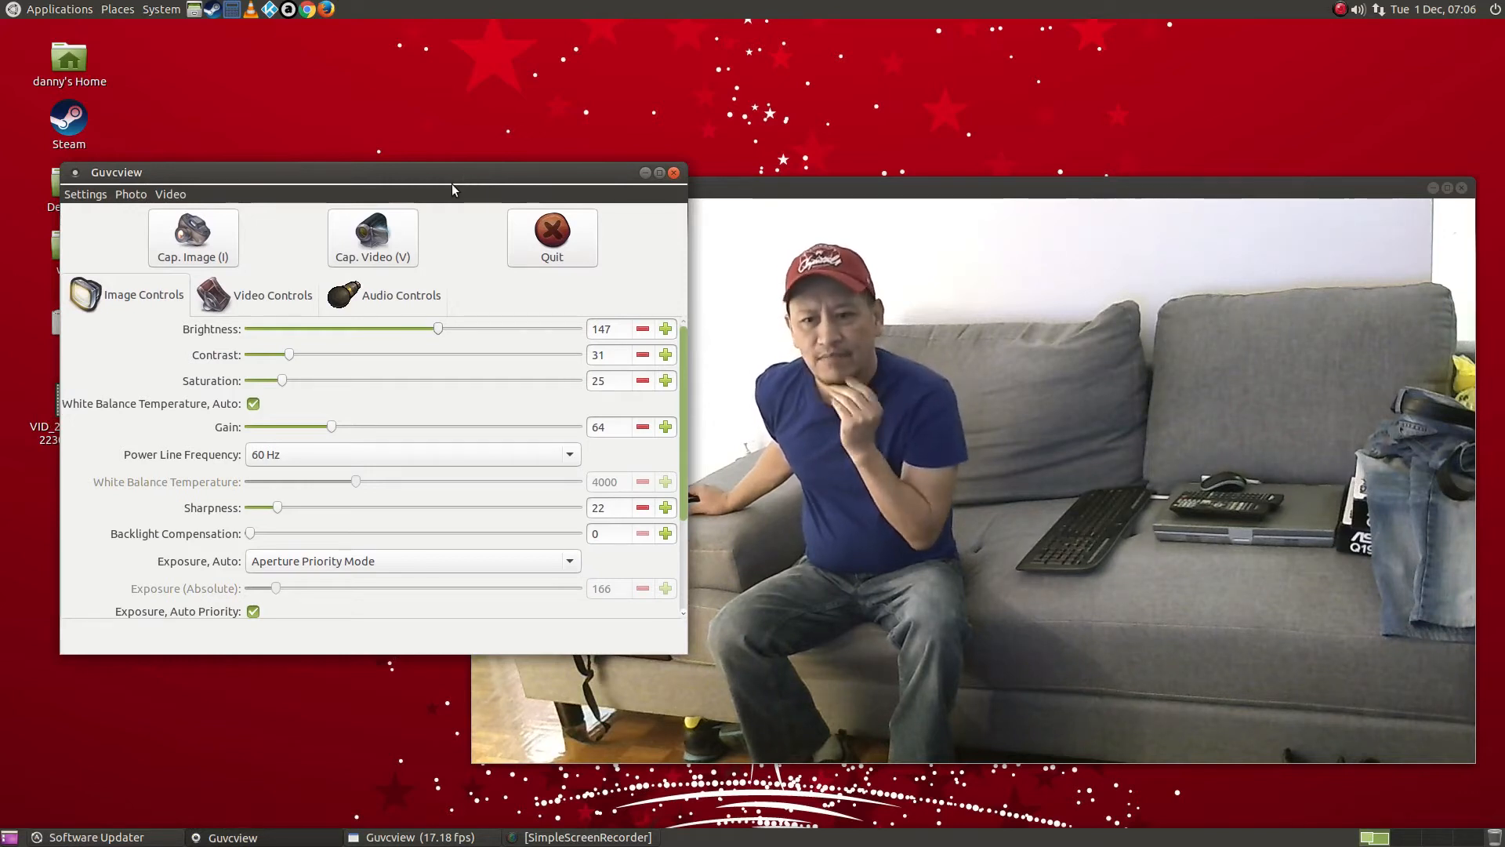
mouse_move(483, 237)
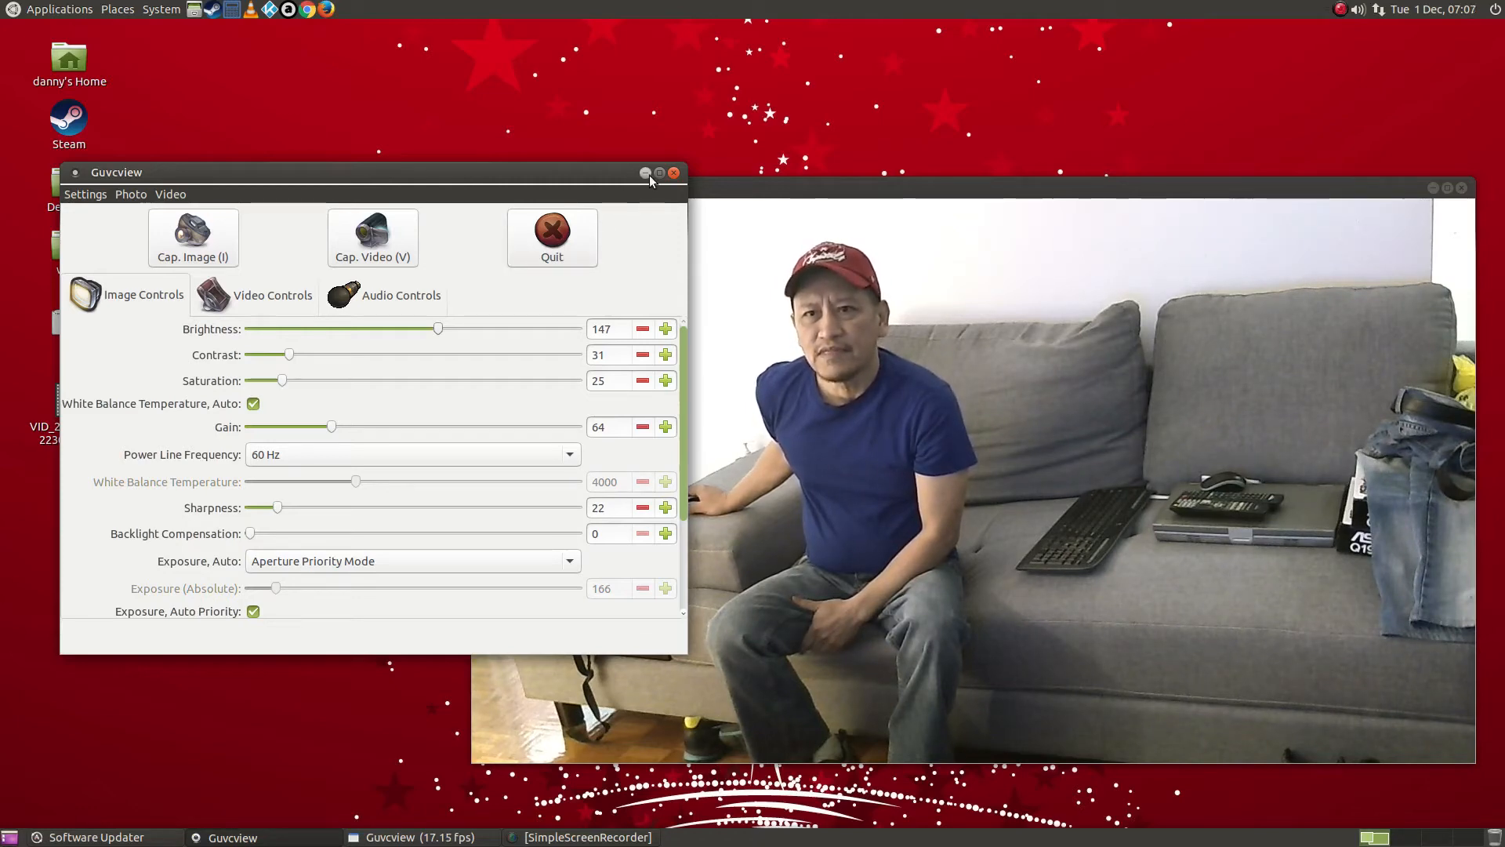
- Minimize the Guvcview controls window, leaving only the live webcam preview
click(644, 173)
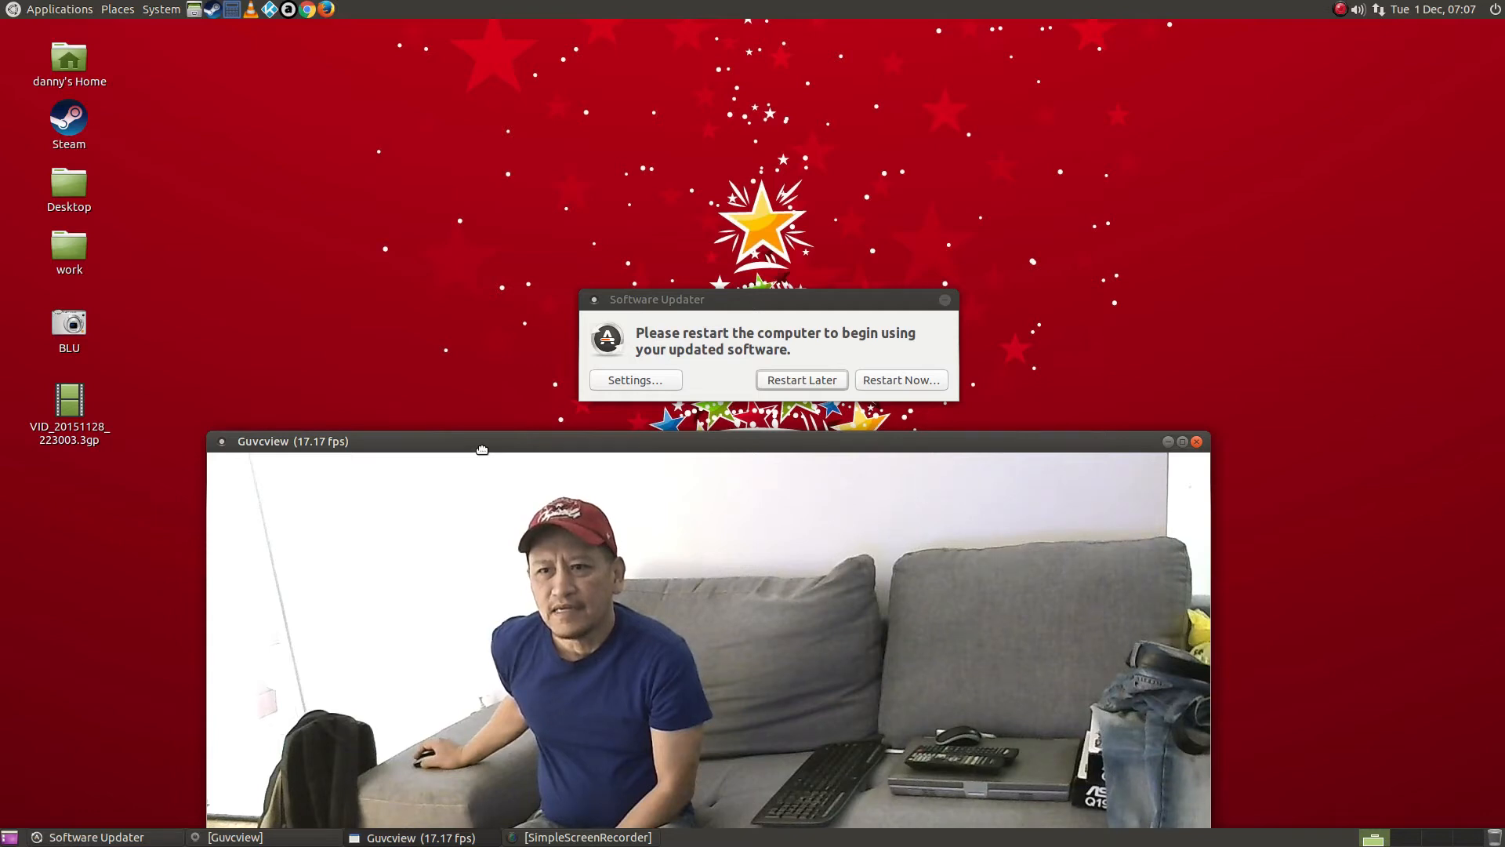
mouse_move(844, 392)
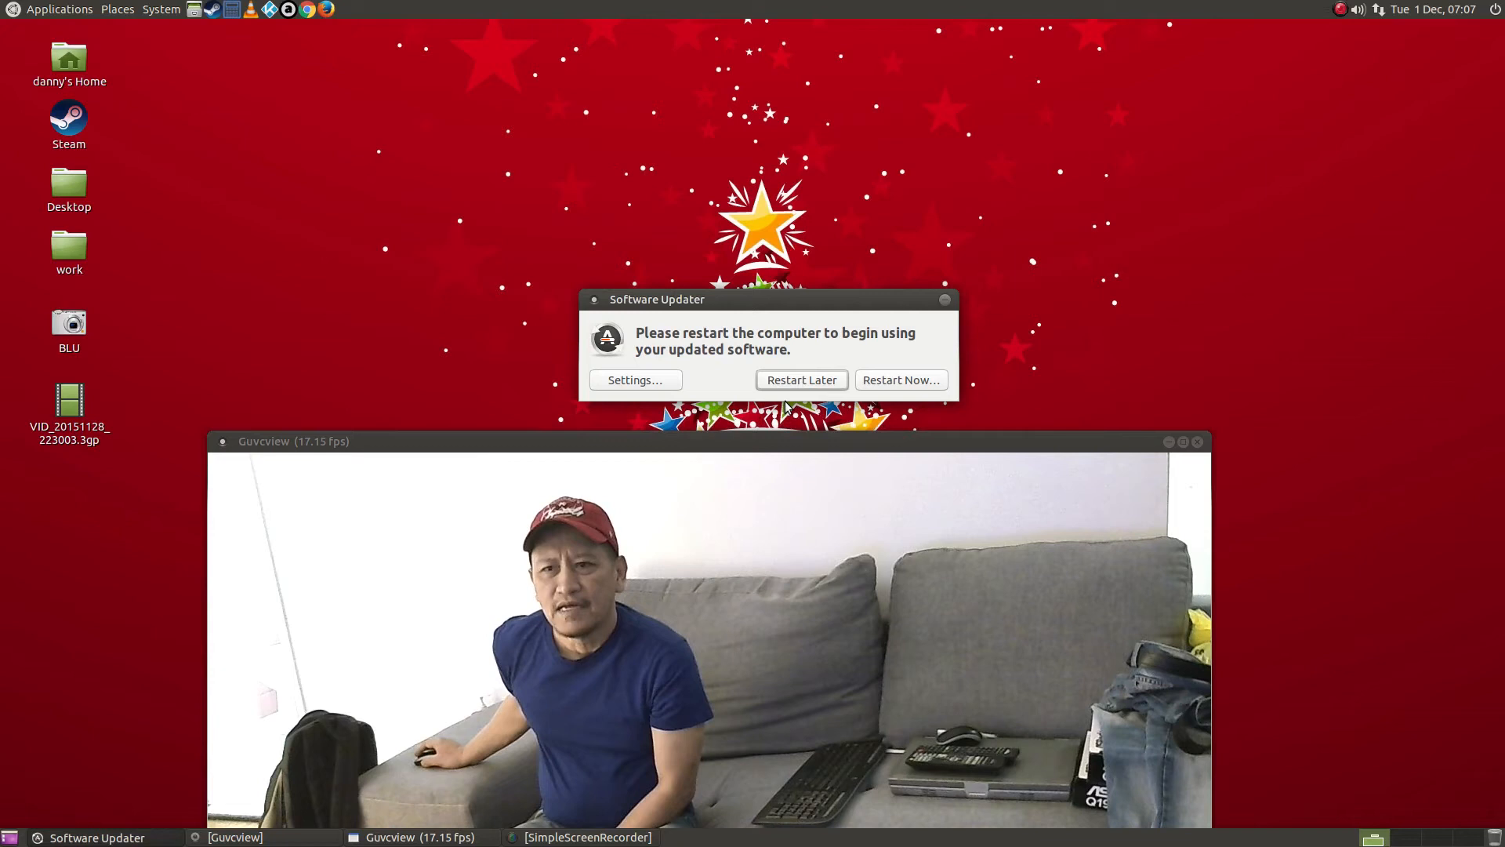
- Dismiss the Software Updater notice with Restart Later
click(801, 379)
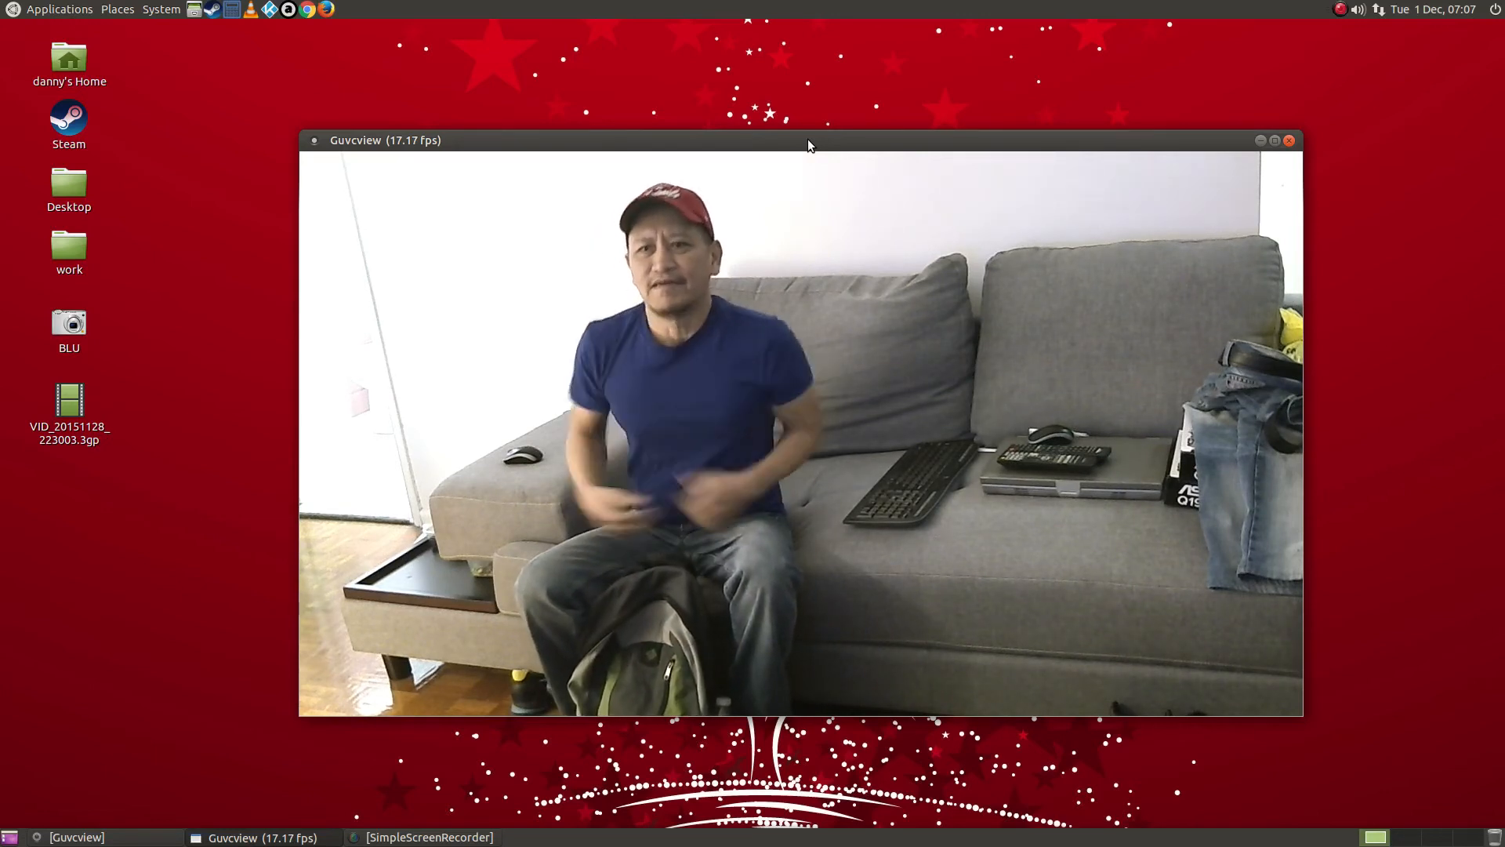
mouse_move(1002, 66)
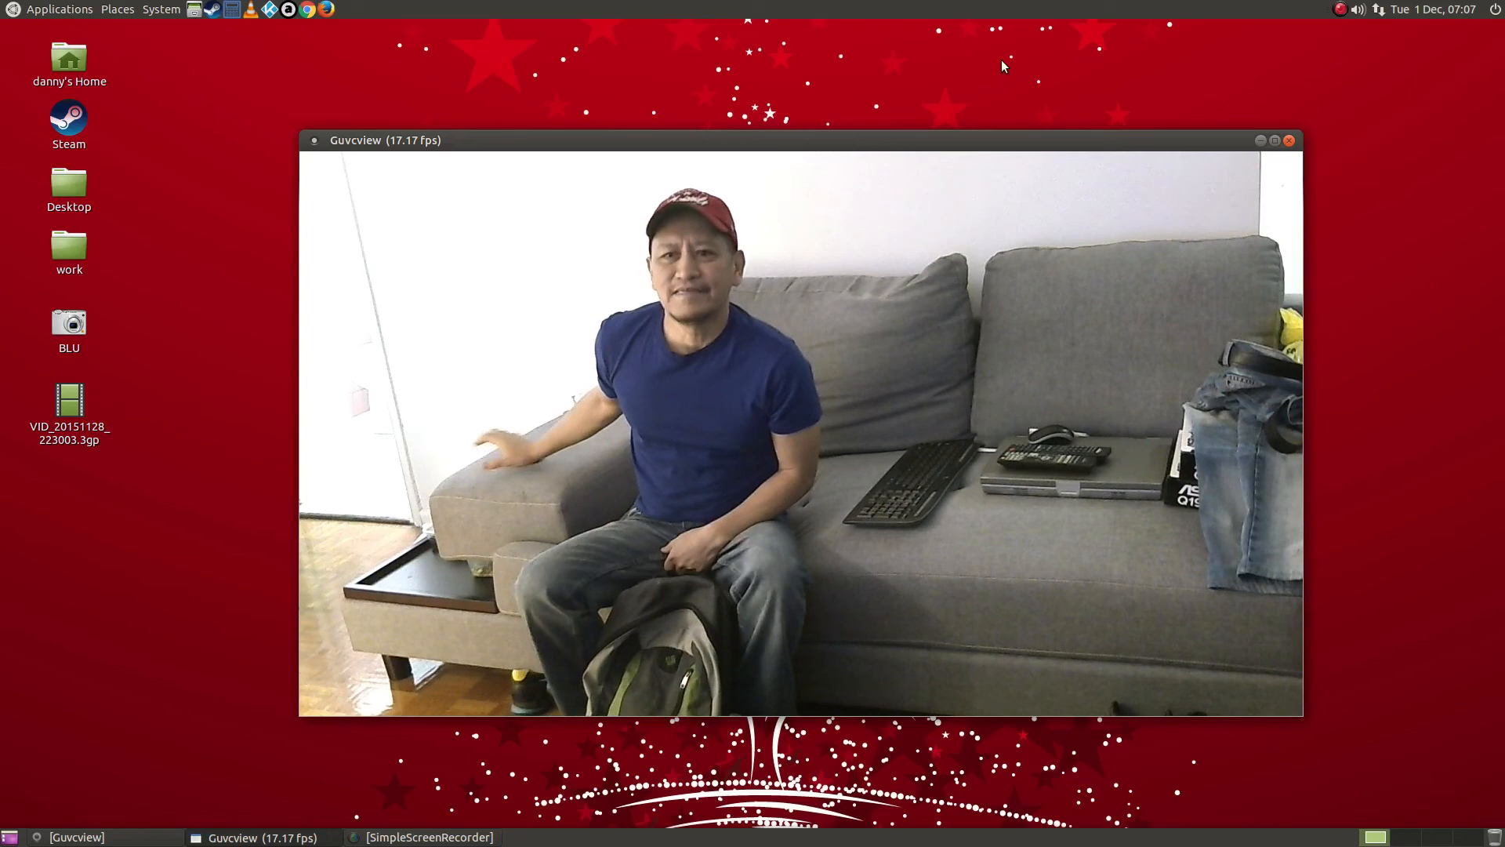
mouse_move(1275, 263)
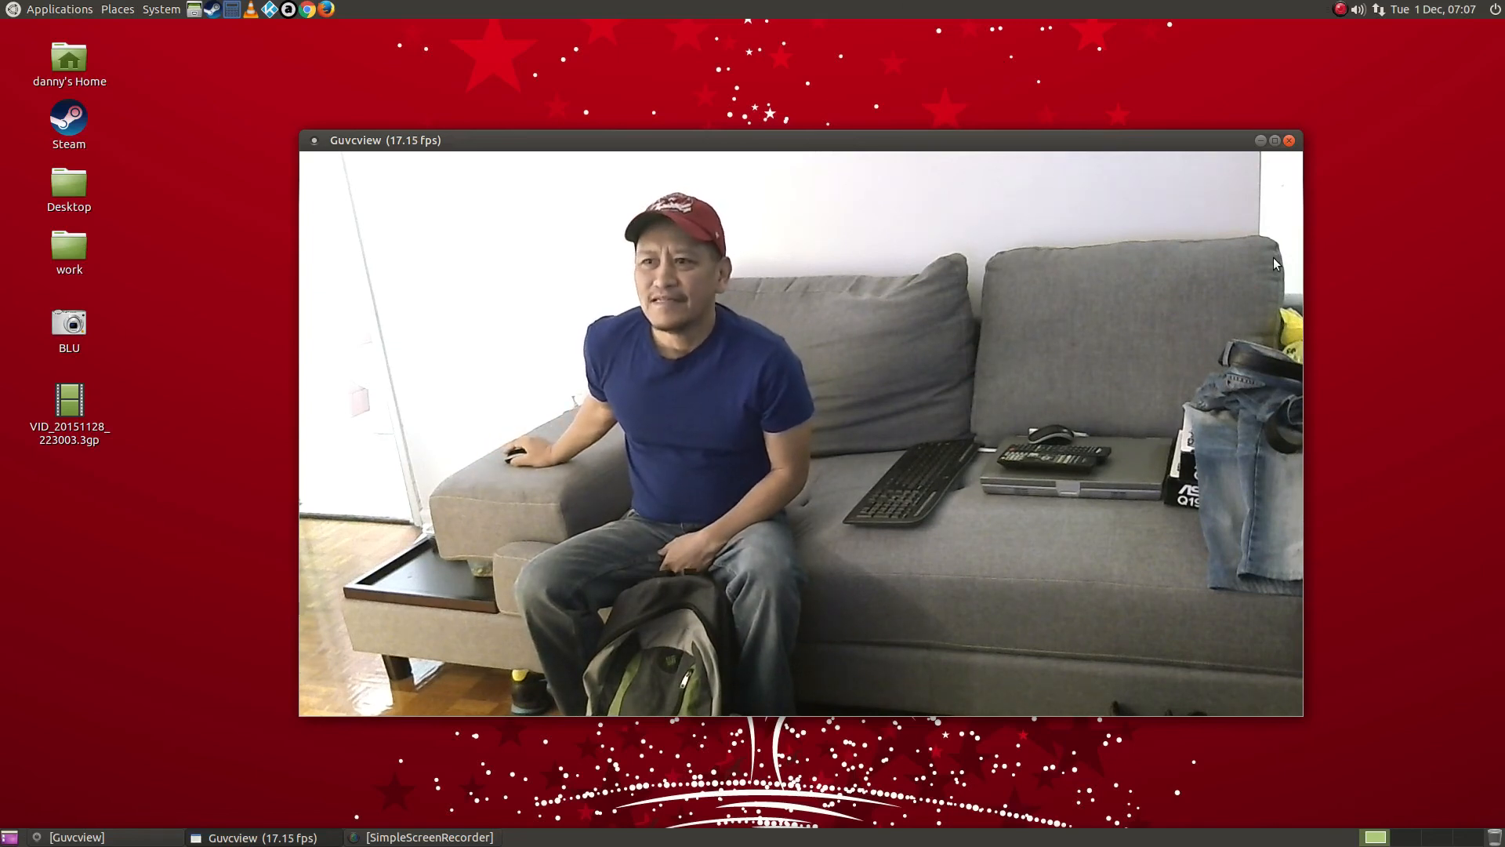